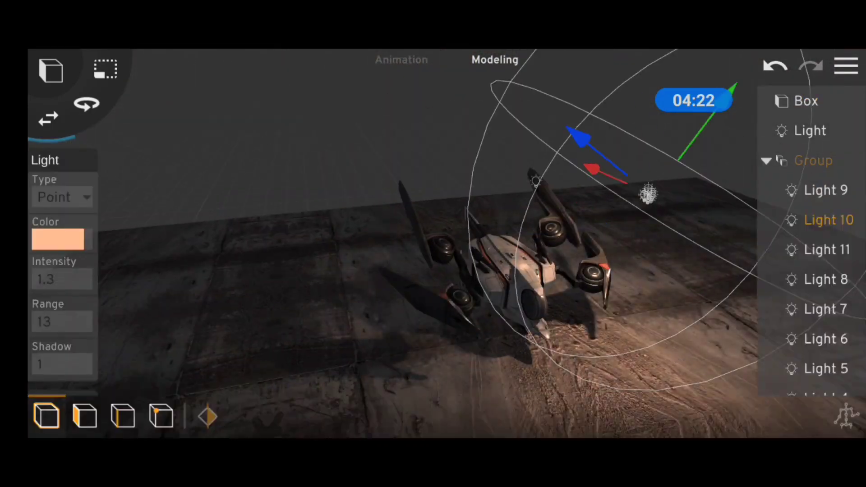
# - Select Plane 2 in the hierarchy and stand it upright at the video clip's feet
pyautogui.click(400, 59)
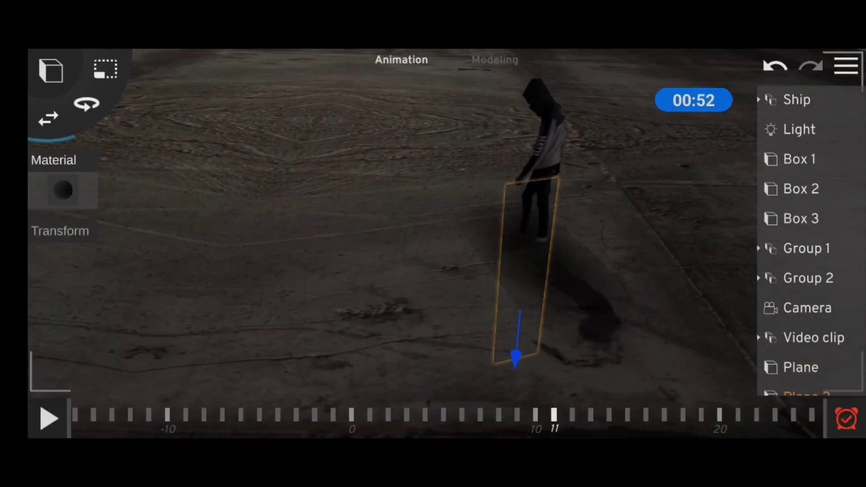
pyautogui.click(494, 60)
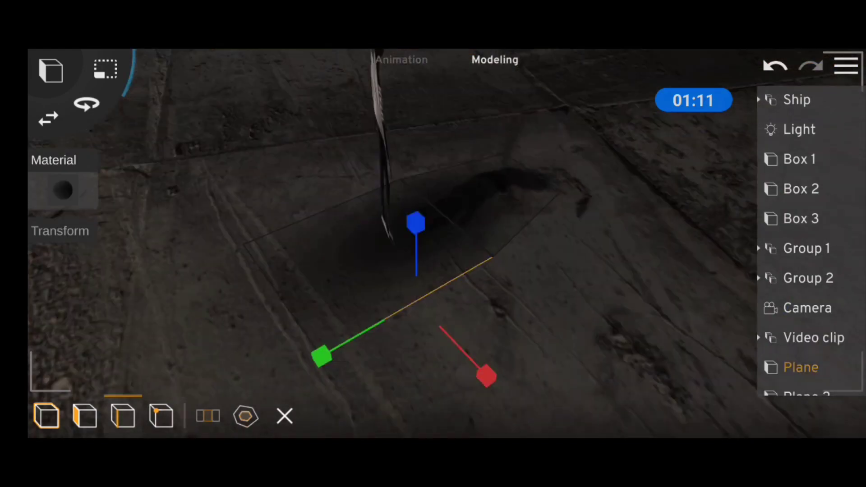
pyautogui.click(401, 60)
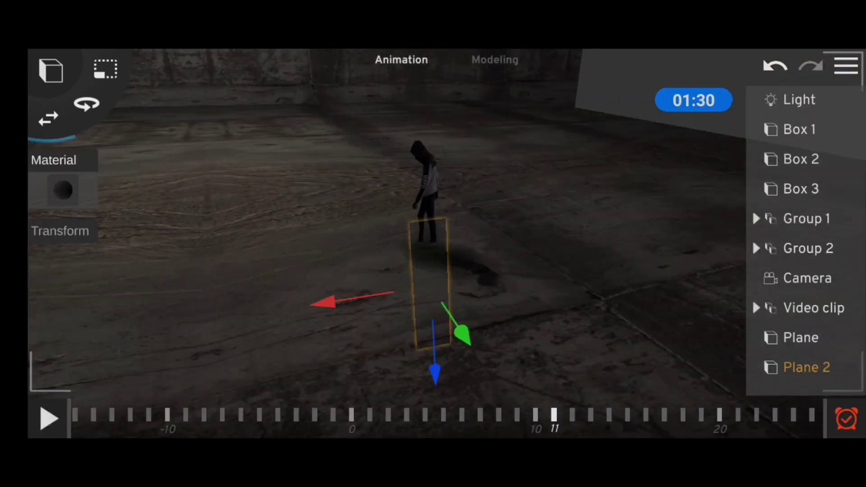